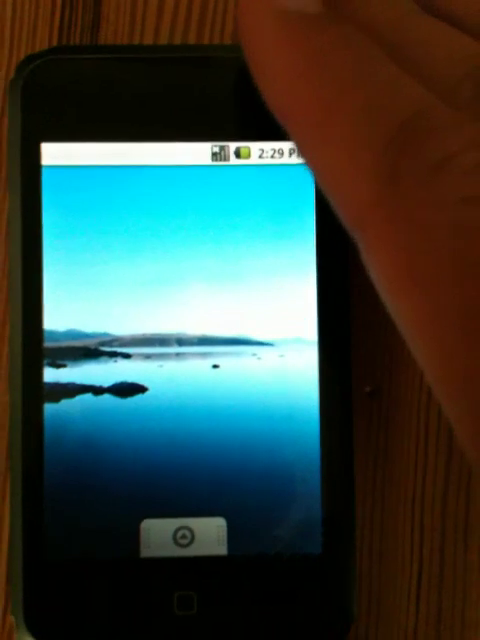
Open the app drawer from the lake-wallpaper home screen to list Alarm Clock, Browser, Camera and Settings.
{"action": "left_click", "coordinate": [185, 537]}
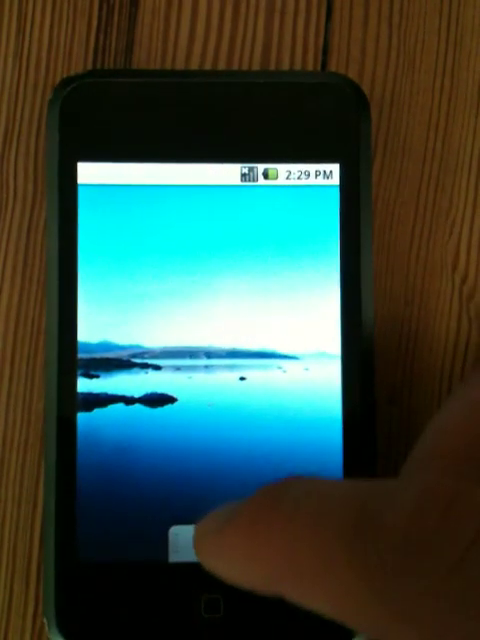
{"action": "left_click", "coordinate": [190, 555]}
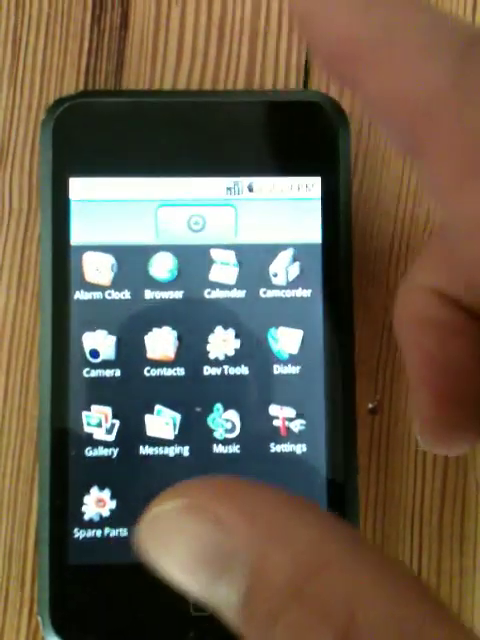